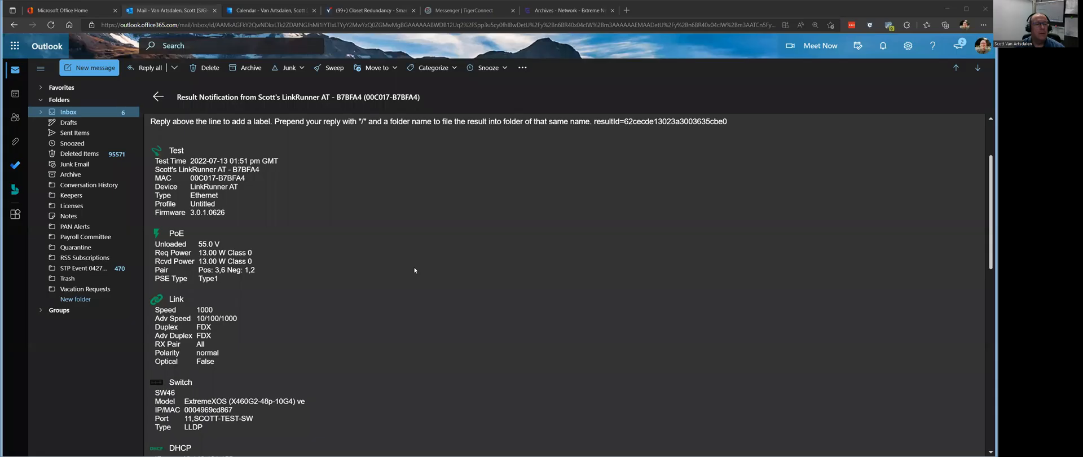
Scroll through the LinkRunner AT result email to the final TCP connection results and Reply/Forward buttons
{"action": "scroll", "scroll_direction": "down", "scroll_amount": 3}
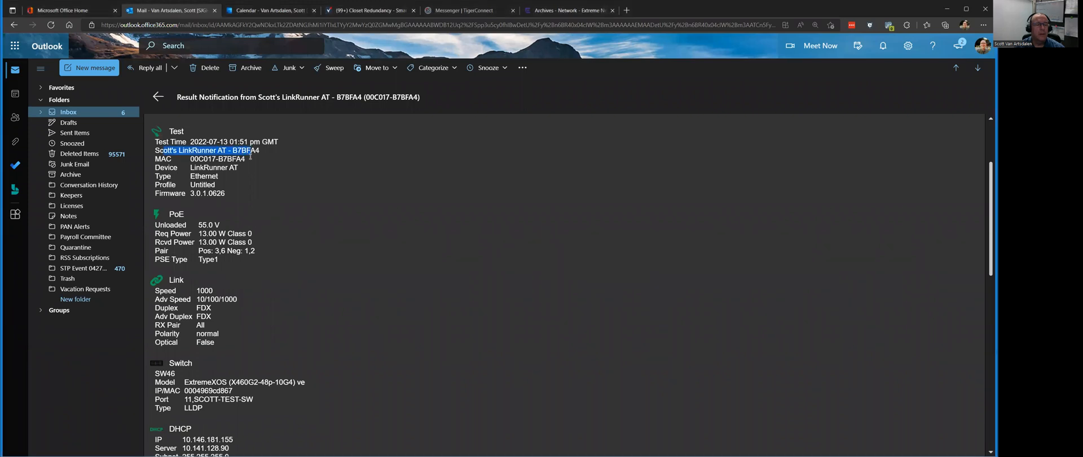
{"action": "scroll", "scroll_direction": "down", "scroll_amount": 3}
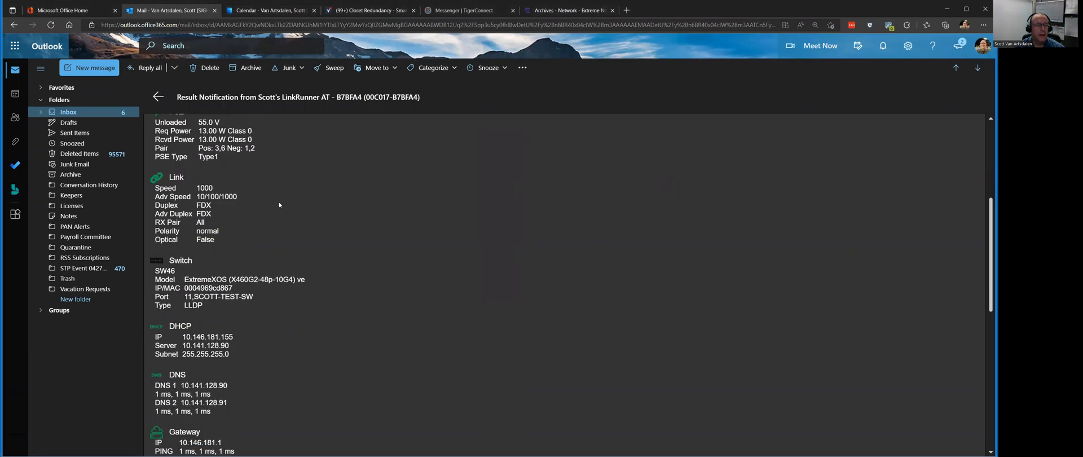
{"action": "scroll", "scroll_direction": "down", "scroll_amount": 3}
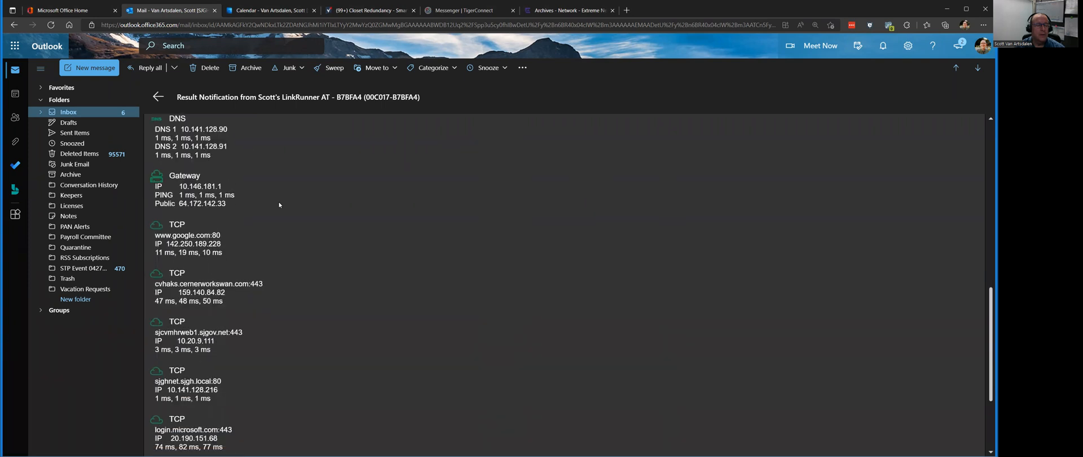
{"action": "scroll", "scroll_direction": "down", "scroll_amount": 3}
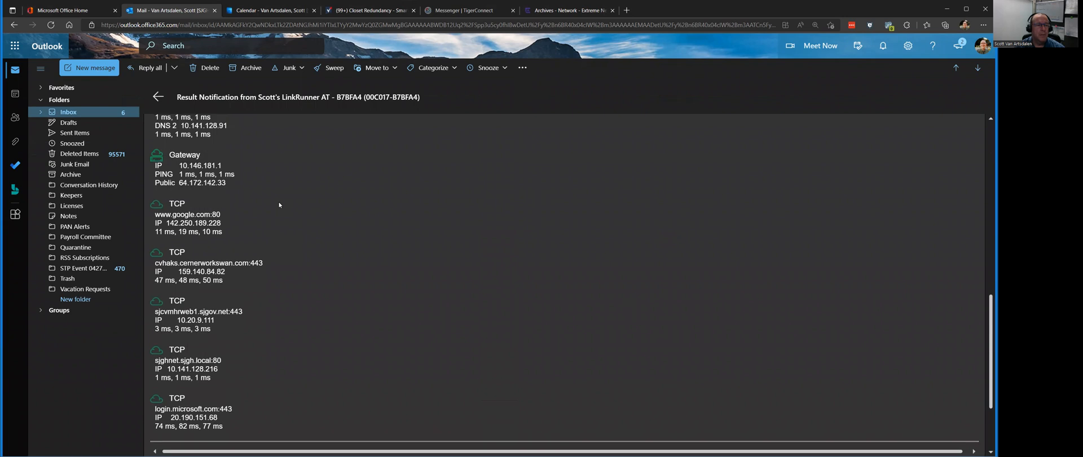
{"action": "scroll", "scroll_direction": "down", "scroll_amount": 3}
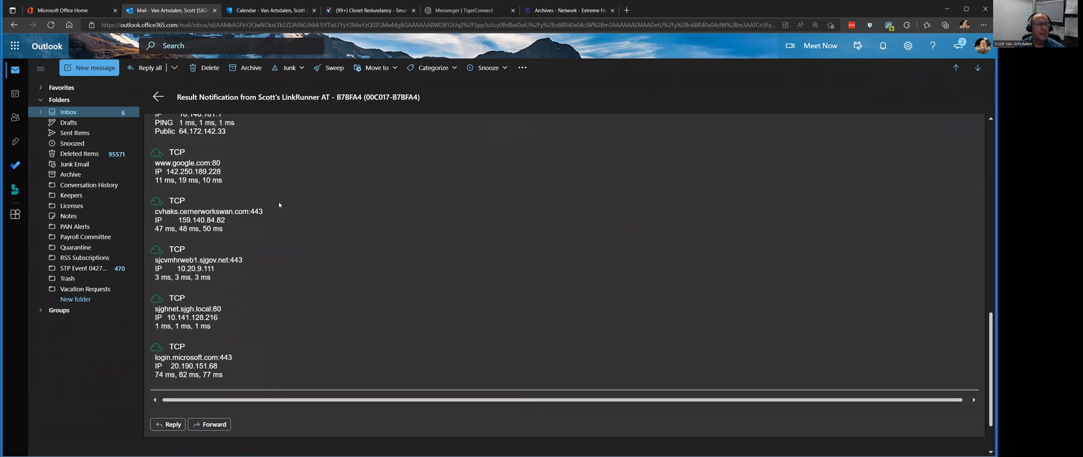
{"action": "mouse_move", "coordinate": [196, 191]}
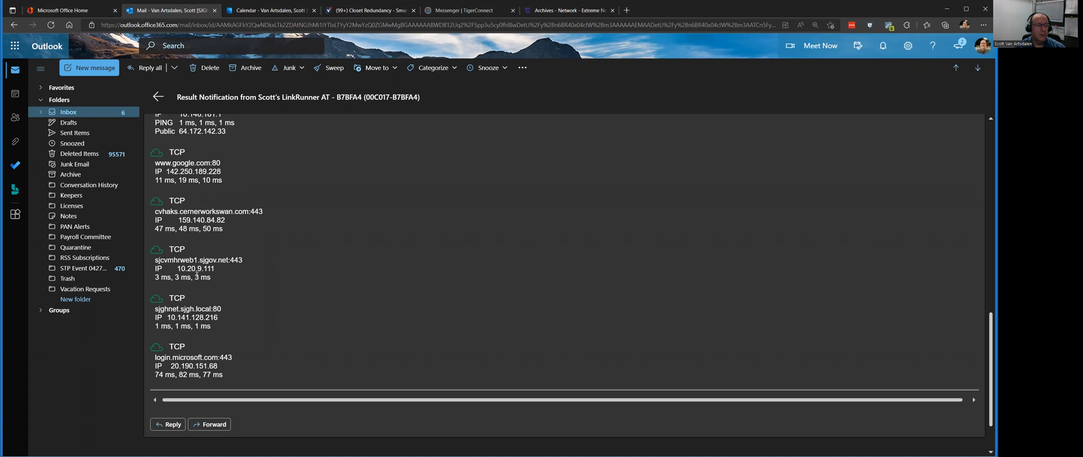
{"action": "mouse_move", "coordinate": [248, 324]}
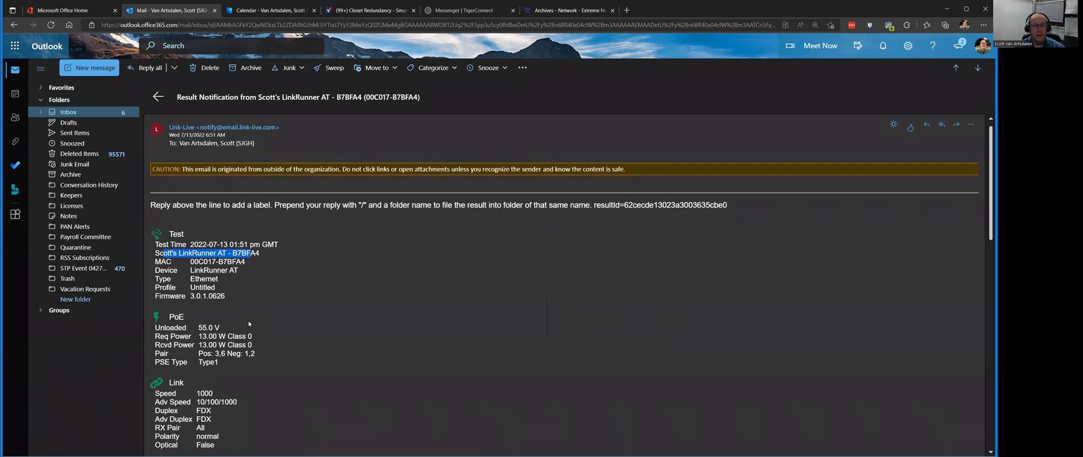
{"action": "mouse_move", "coordinate": [180, 105]}
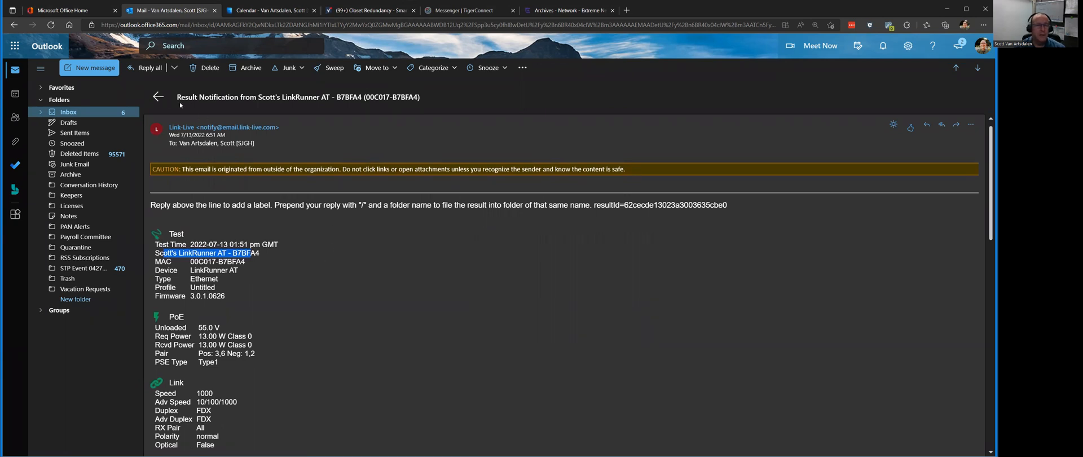
Close the LinkRunner AT email with the back arrow to show the Inbox list
{"action": "left_click", "coordinate": [158, 96]}
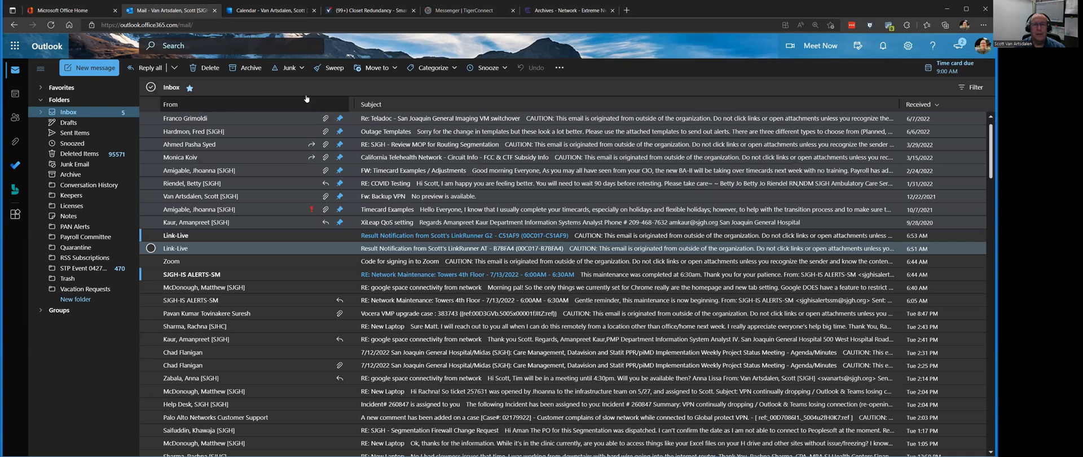